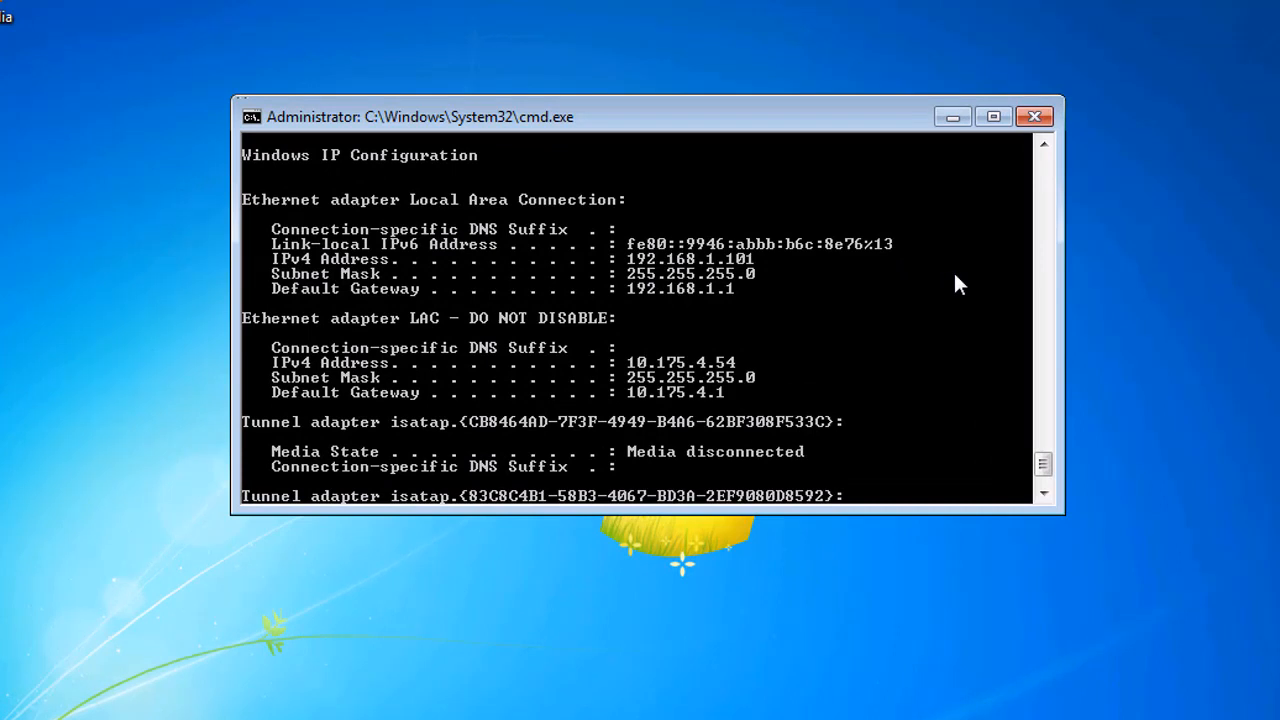
{"action": "mouse_move", "coordinate": [712, 290]}
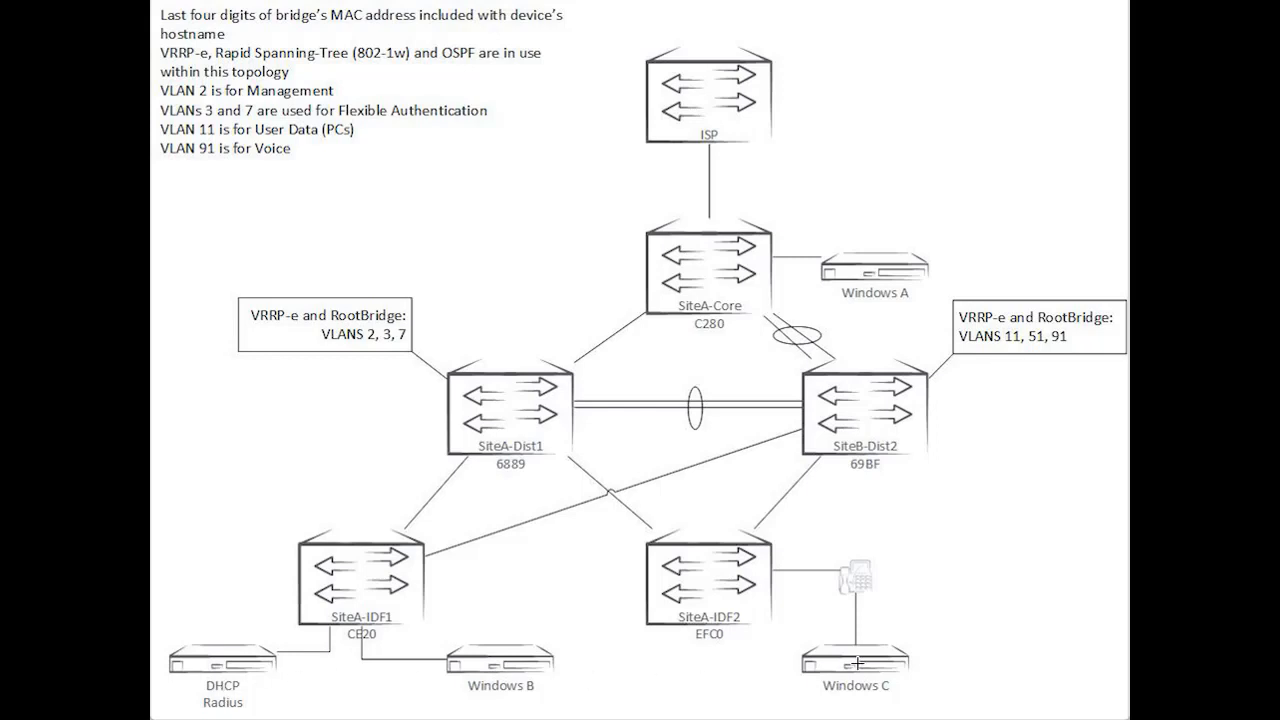
{"action": "mouse_move", "coordinate": [524, 428]}
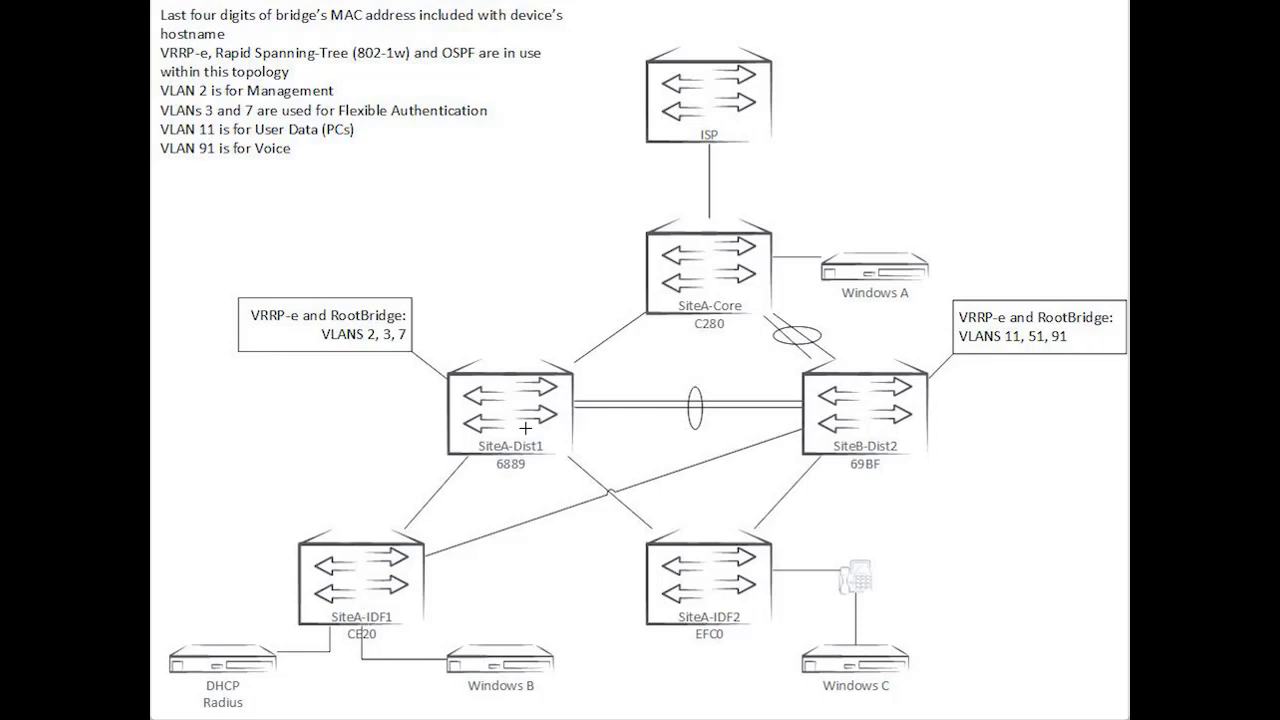
{"action": "mouse_move", "coordinate": [876, 308]}
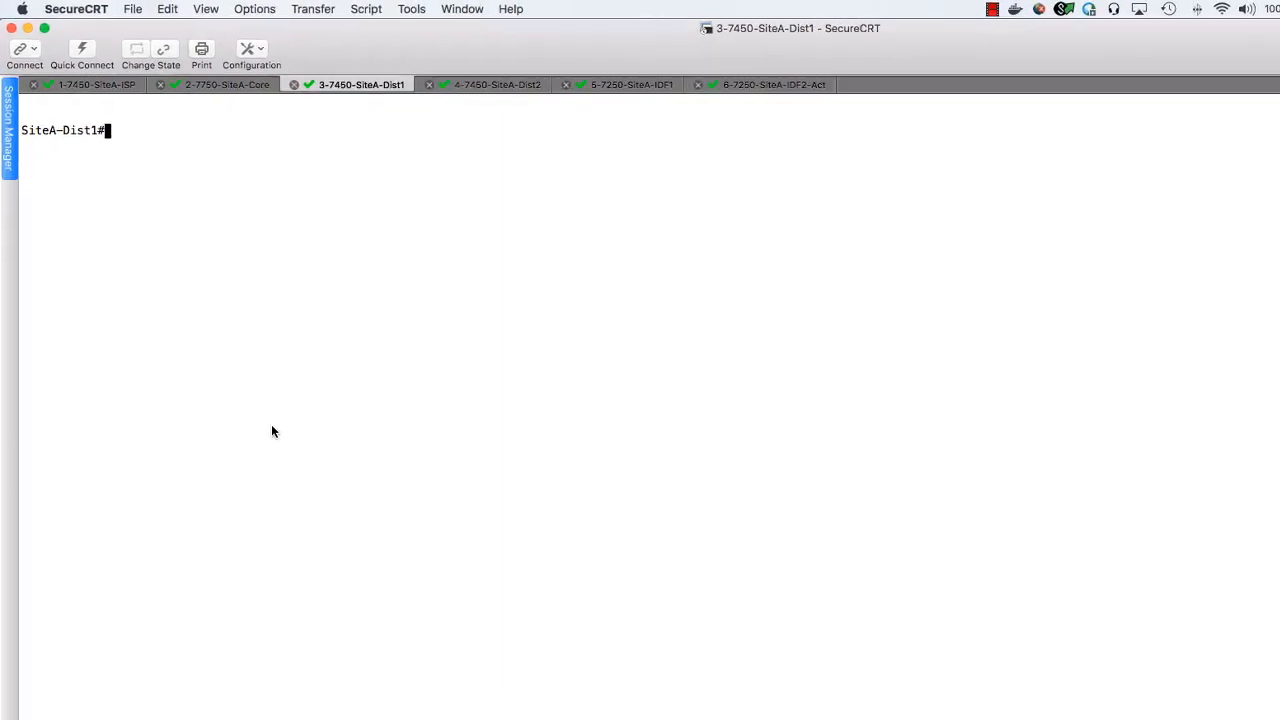
Step: Enable acl-per-port-per-vlan on SiteA-Dist1, write memory and reload the switch
{"action": "type", "text": "conf t"}
{"action": "type", "text": "wr m"}
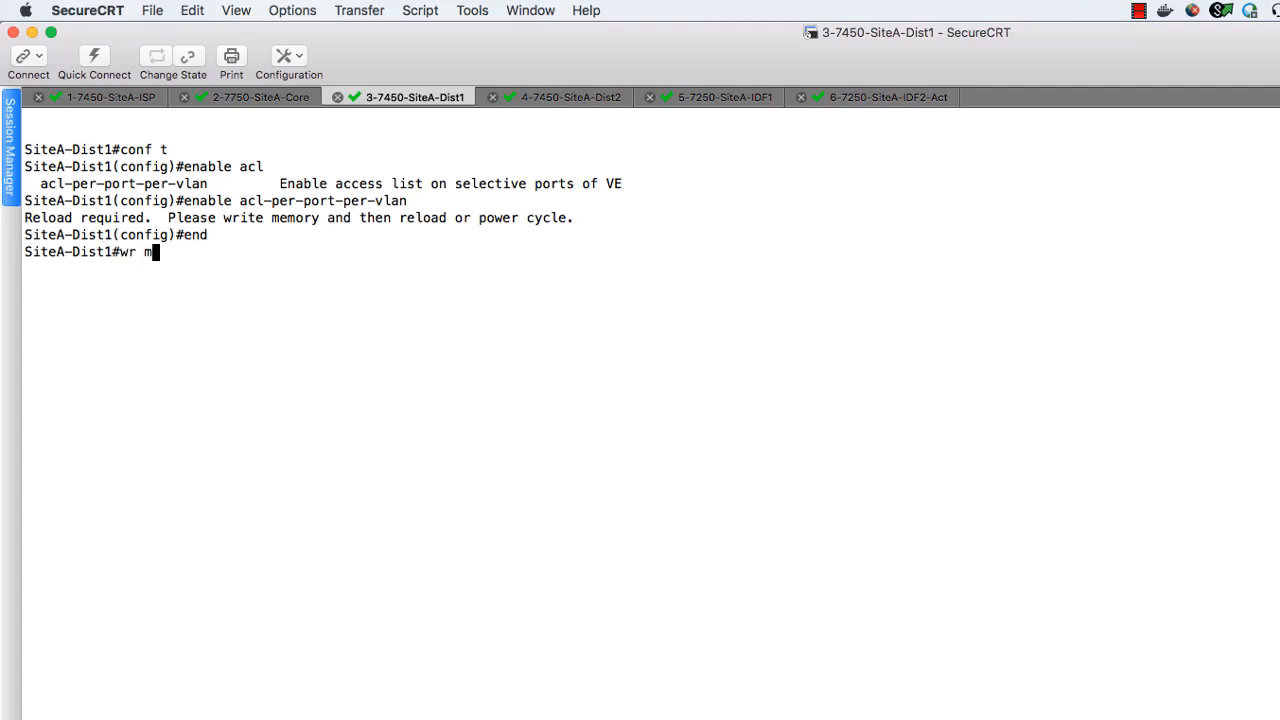
{"action": "type", "text": "em"}
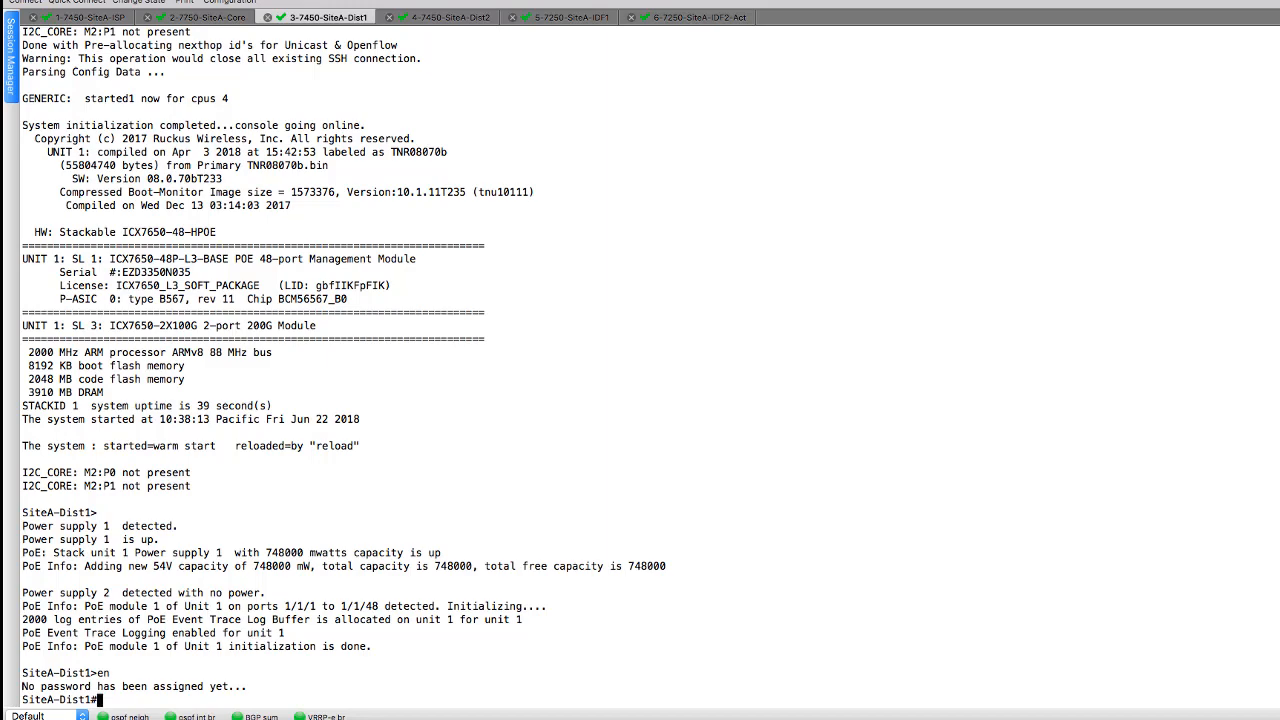
Step: Show SiteA-Dist1's running config and page through VLANs 2, 3, 7, 11, 51 and 91
{"action": "type", "text": "sh run"}
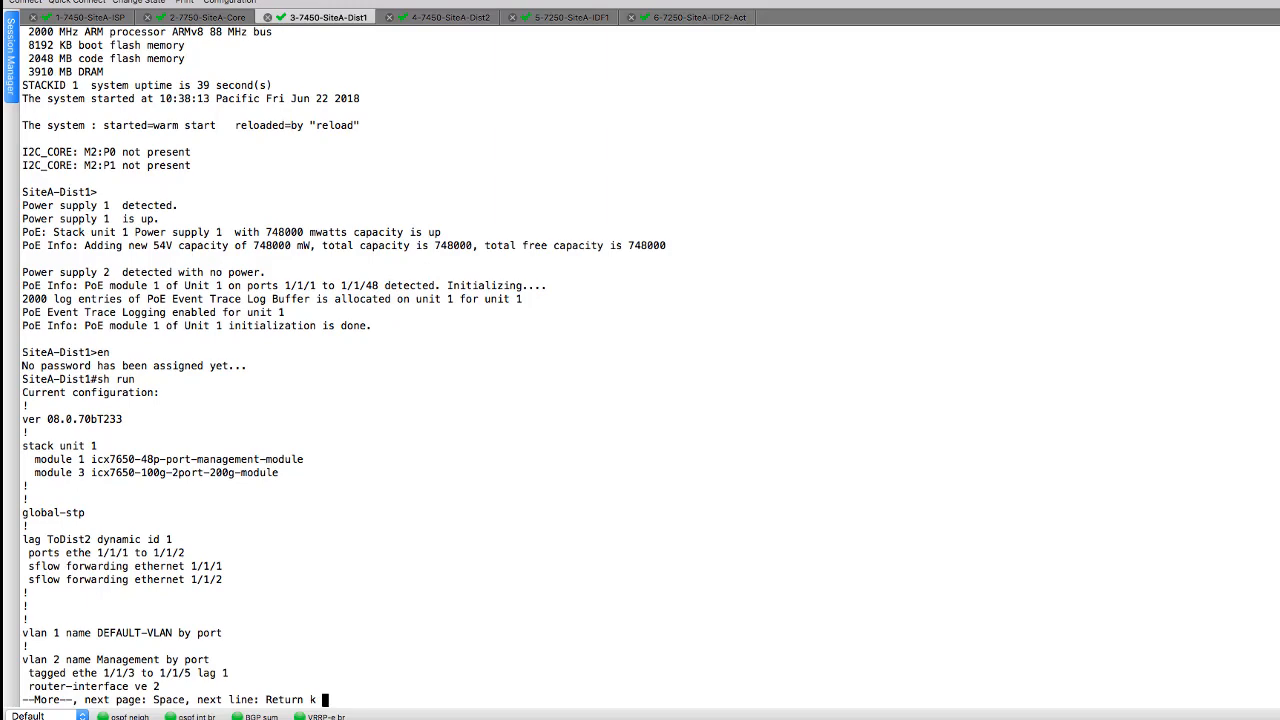
{"action": "key", "text": "space"}
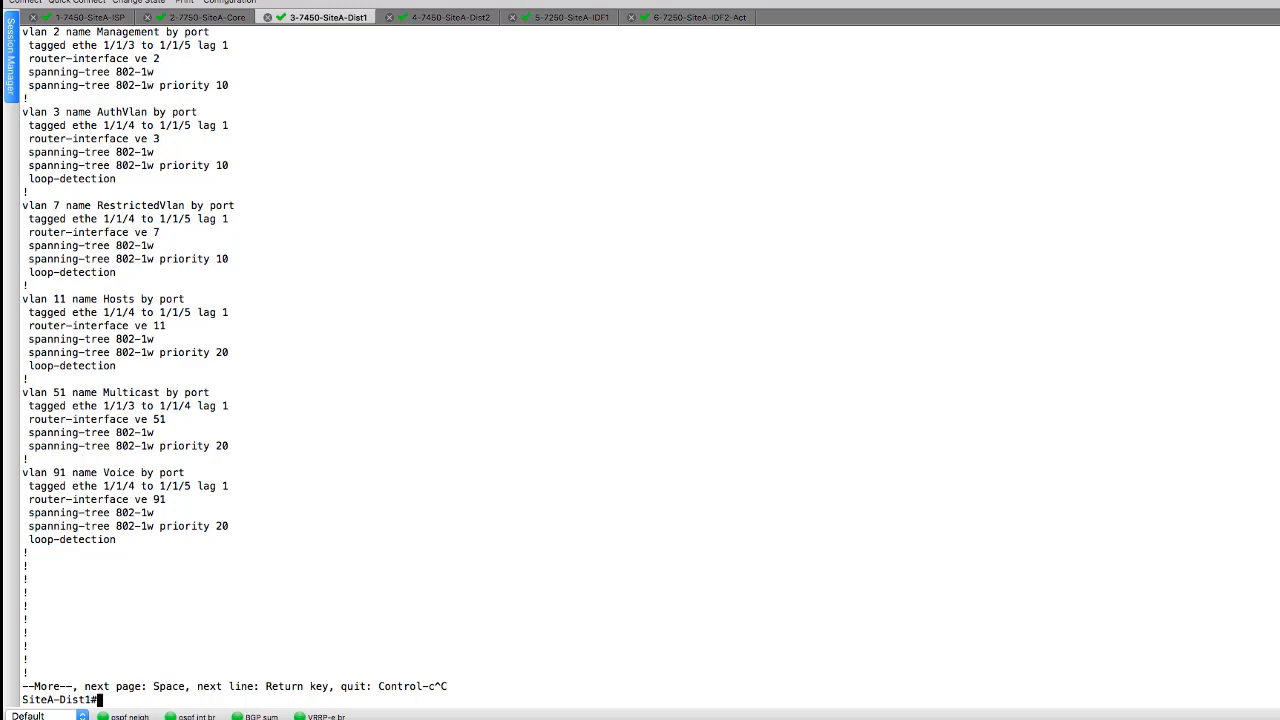
Step: Enter global config and enable ip dhcp snooping on VLAN 2
{"action": "type", "text": "conf t"}
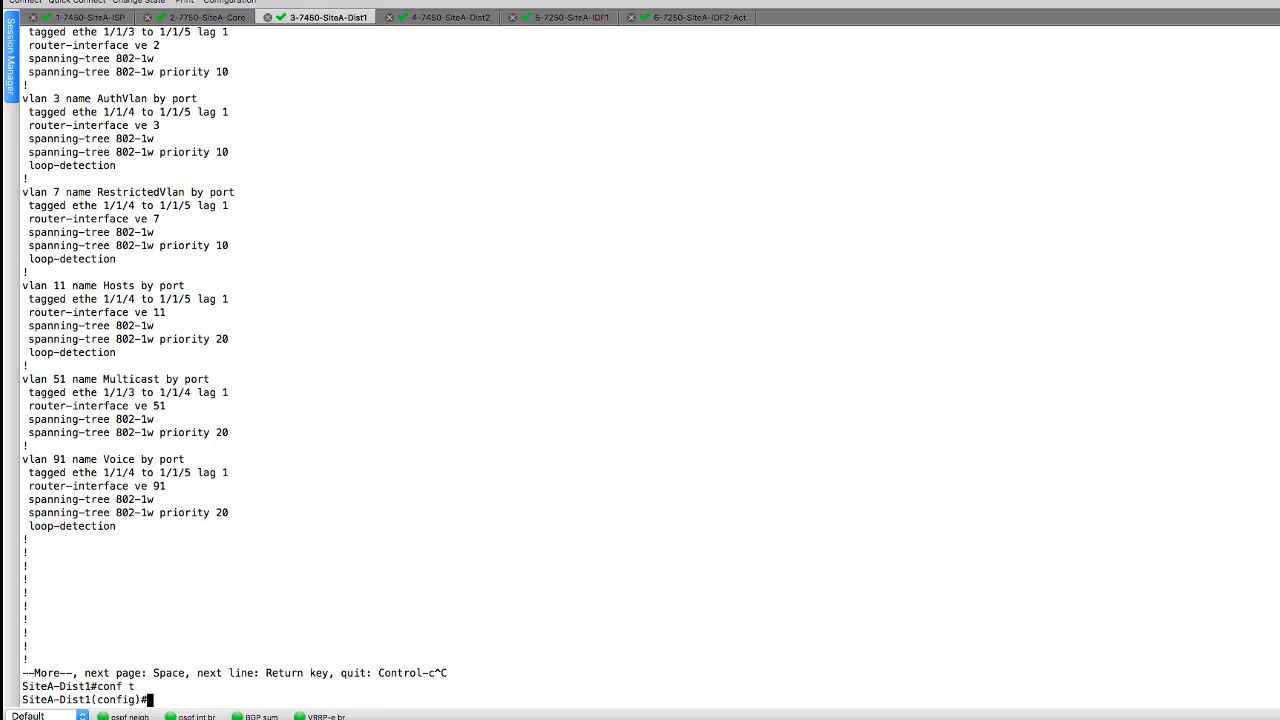
{"action": "type", "text": "ip dhcp"}
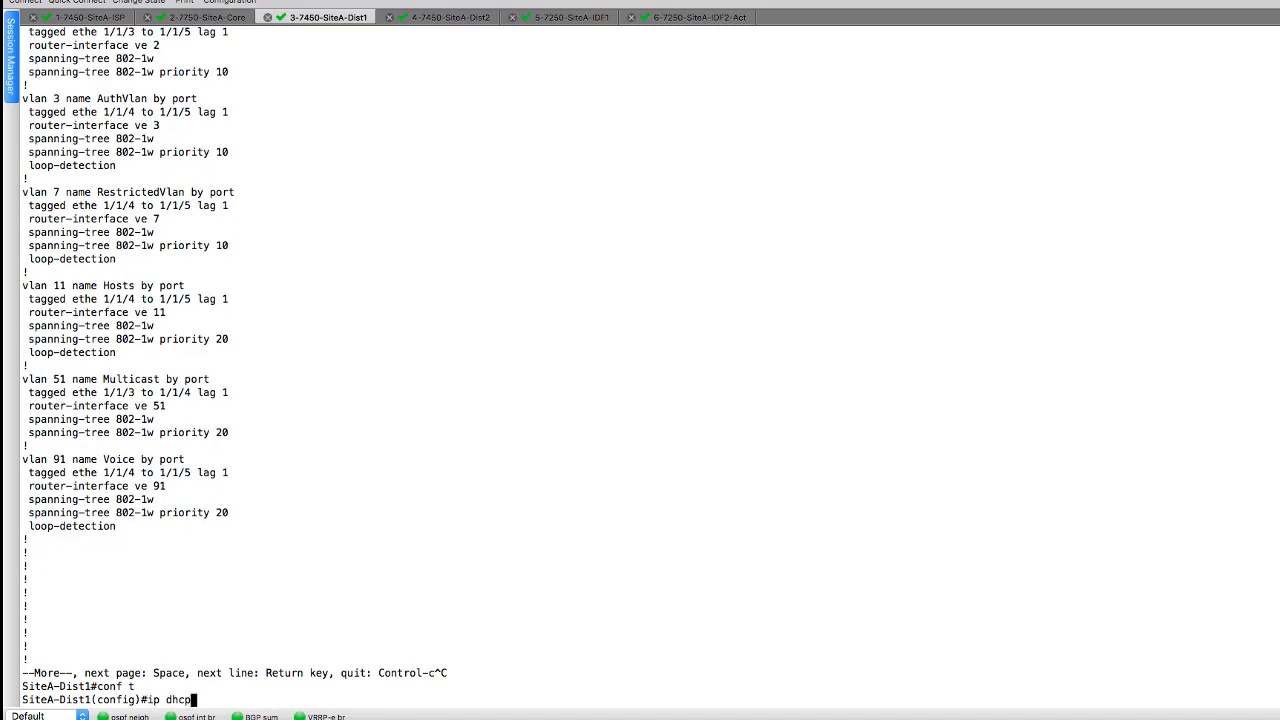
{"action": "type", "text": "snooping trus"}
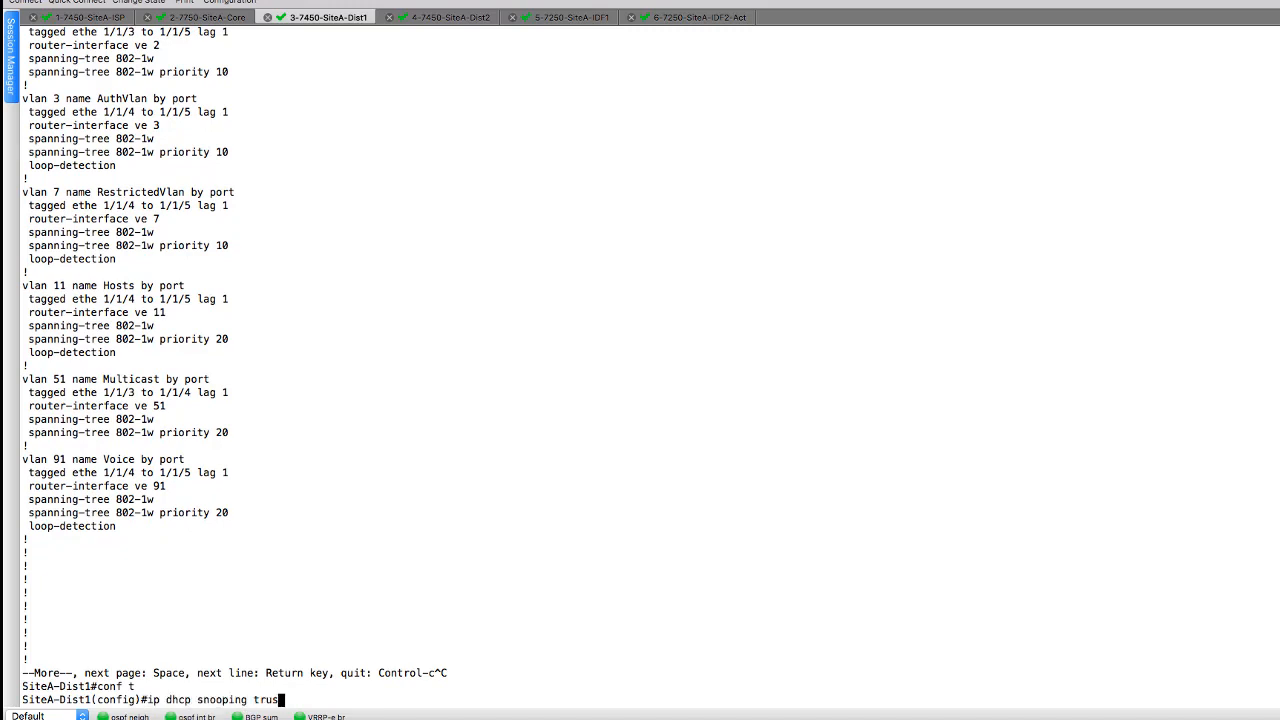
{"action": "key", "text": "BackSpace"}
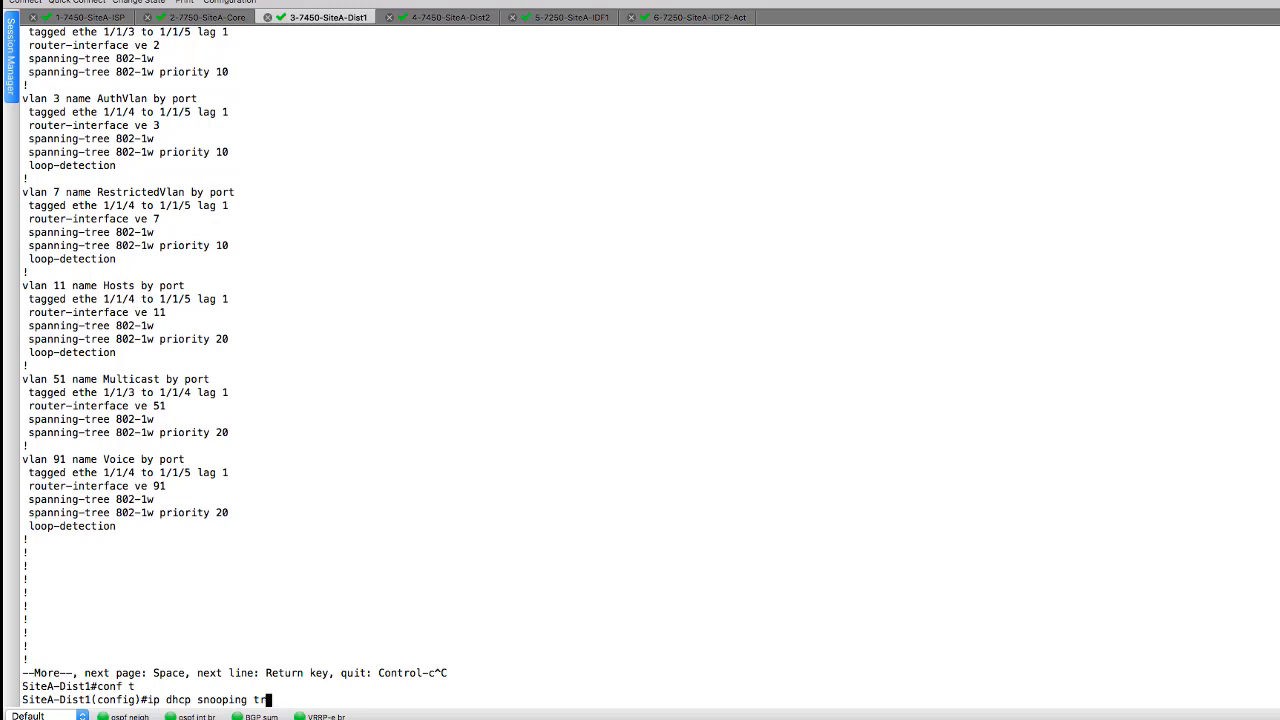
{"action": "type", "text": "vlan 2"}
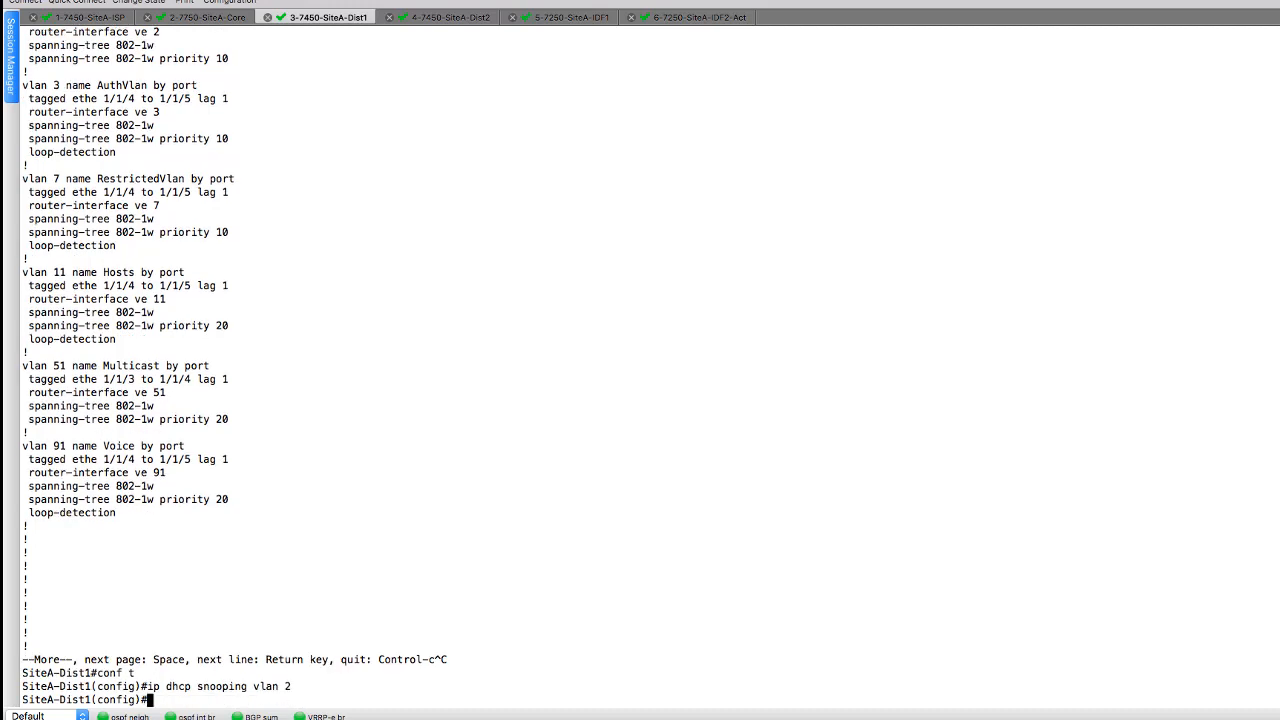
Step: Enable ip dhcp snooping on VLANs 3, 7, 11, 51 and 91
{"action": "type", "text": "ip dhcp snooping vlan 3"}
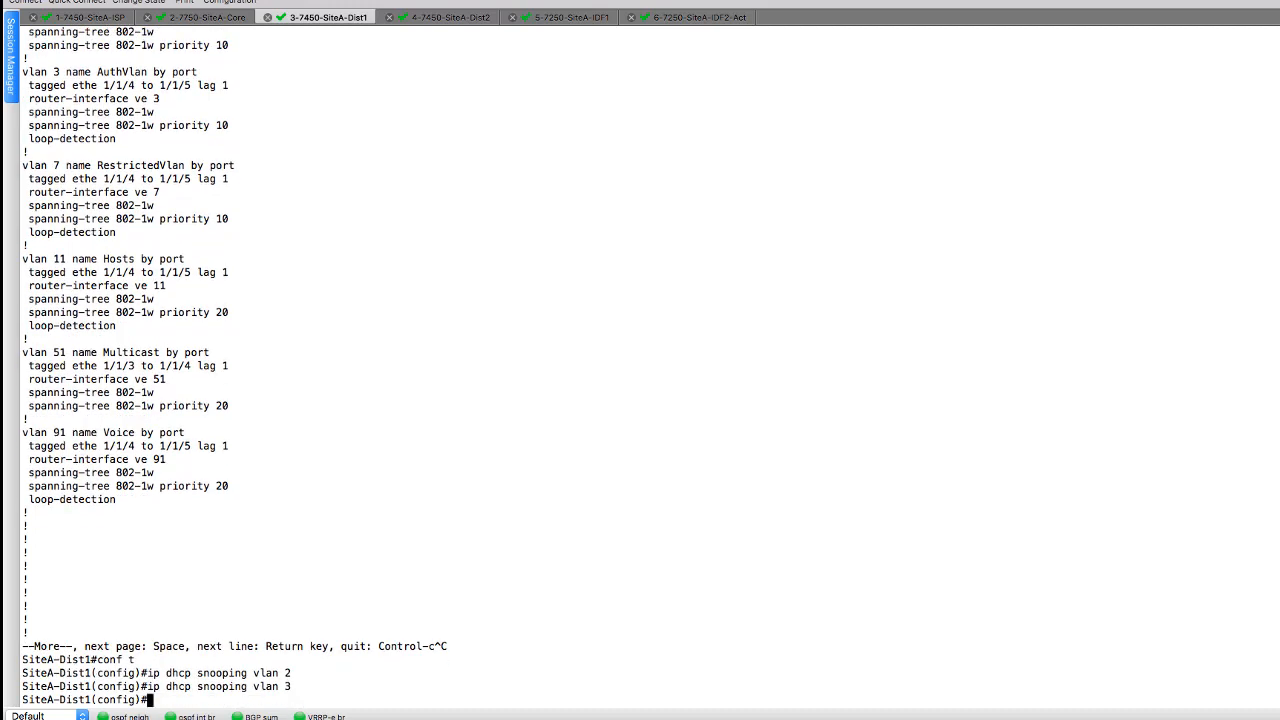
{"action": "type", "text": "ip dhcp snooping vlan 7"}
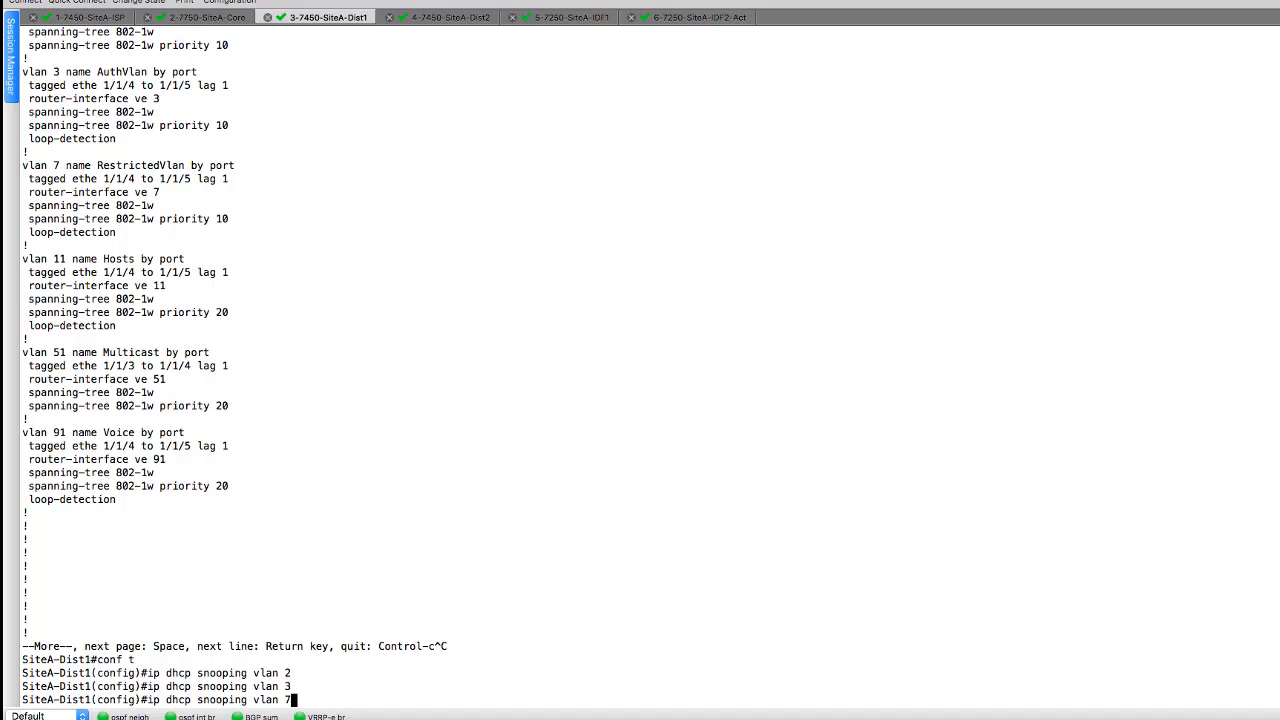
{"action": "type", "text": "ip dhcp snooping vlan 11"}
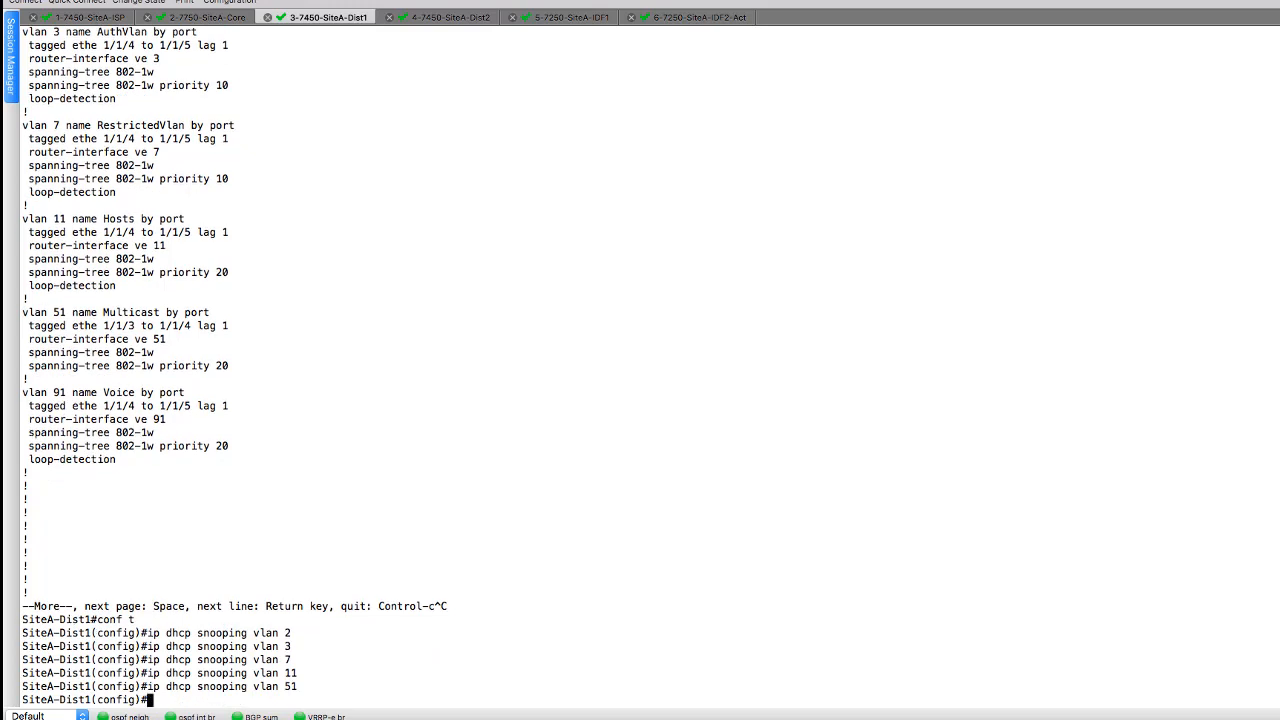
{"action": "type", "text": "ip dhcp snooping vlan 91"}
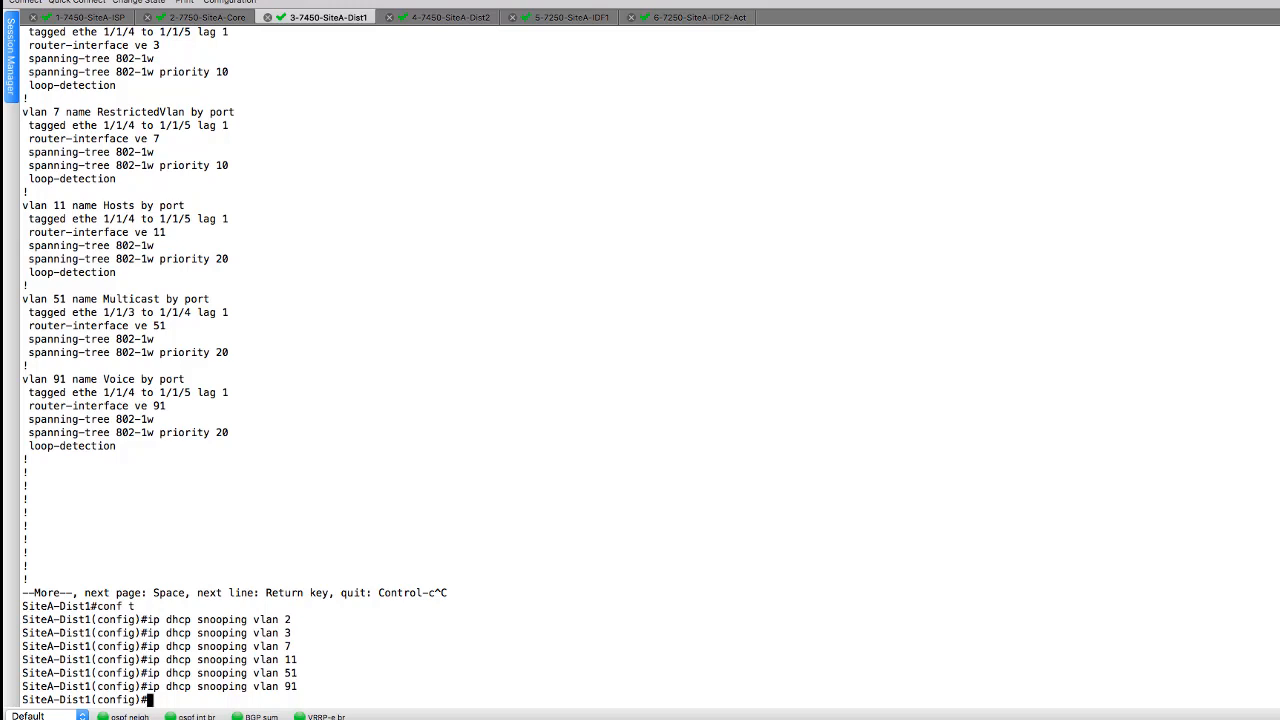
Step: Check FDP neighbors, then set dhcp snooping trust on LAG 1
{"action": "type", "text": "sh fdp ne"}
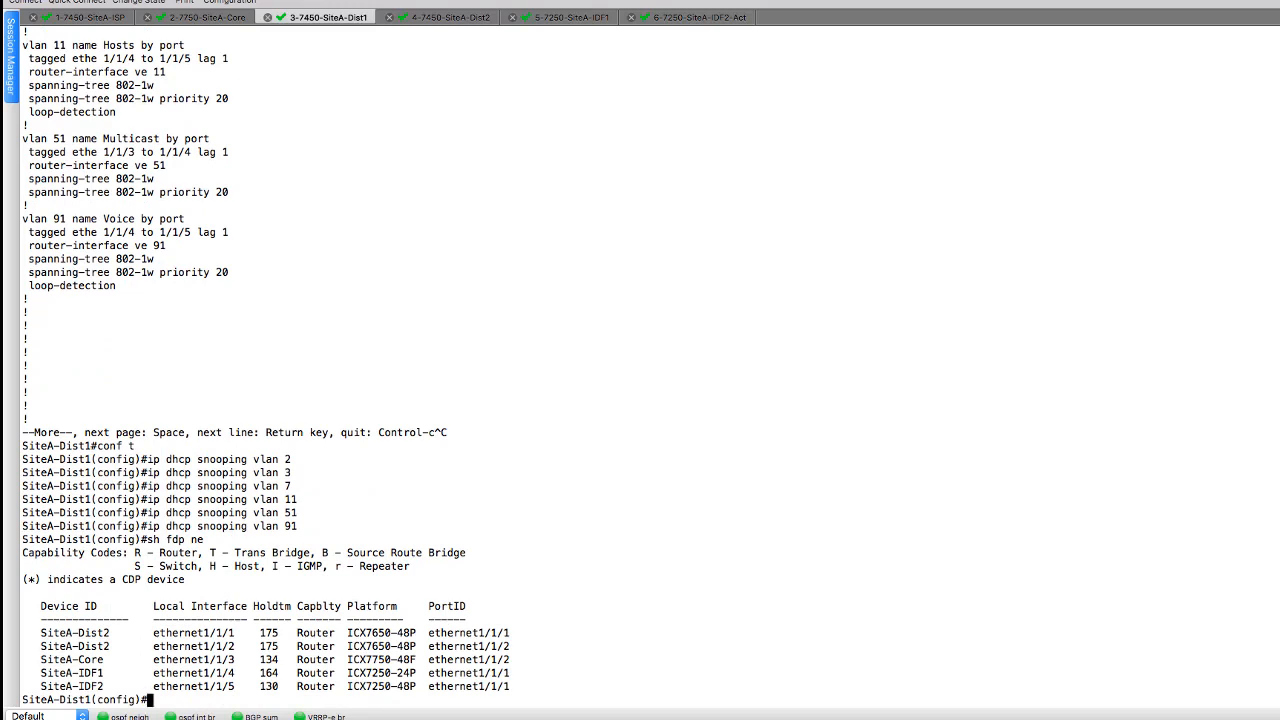
{"action": "mouse_move", "coordinate": [30, 636]}
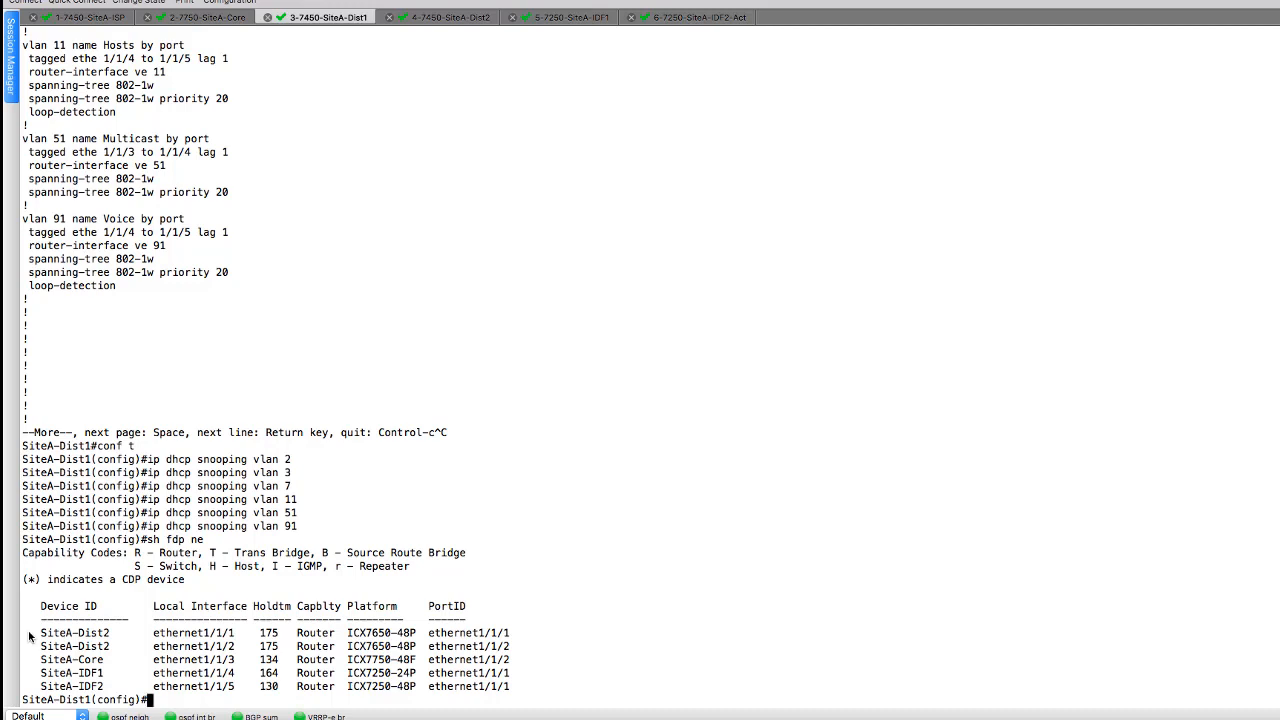
{"action": "type", "text": "int lag 1"}
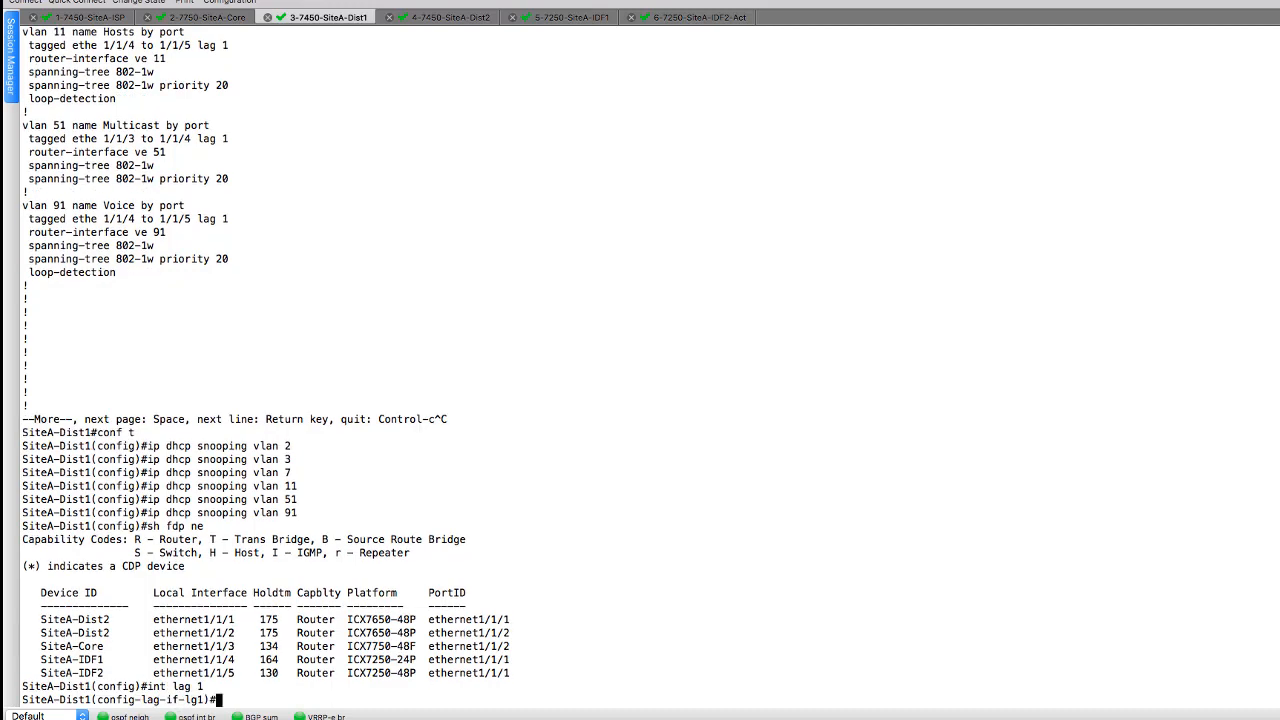
{"action": "type", "text": "dhcp snoo trust"}
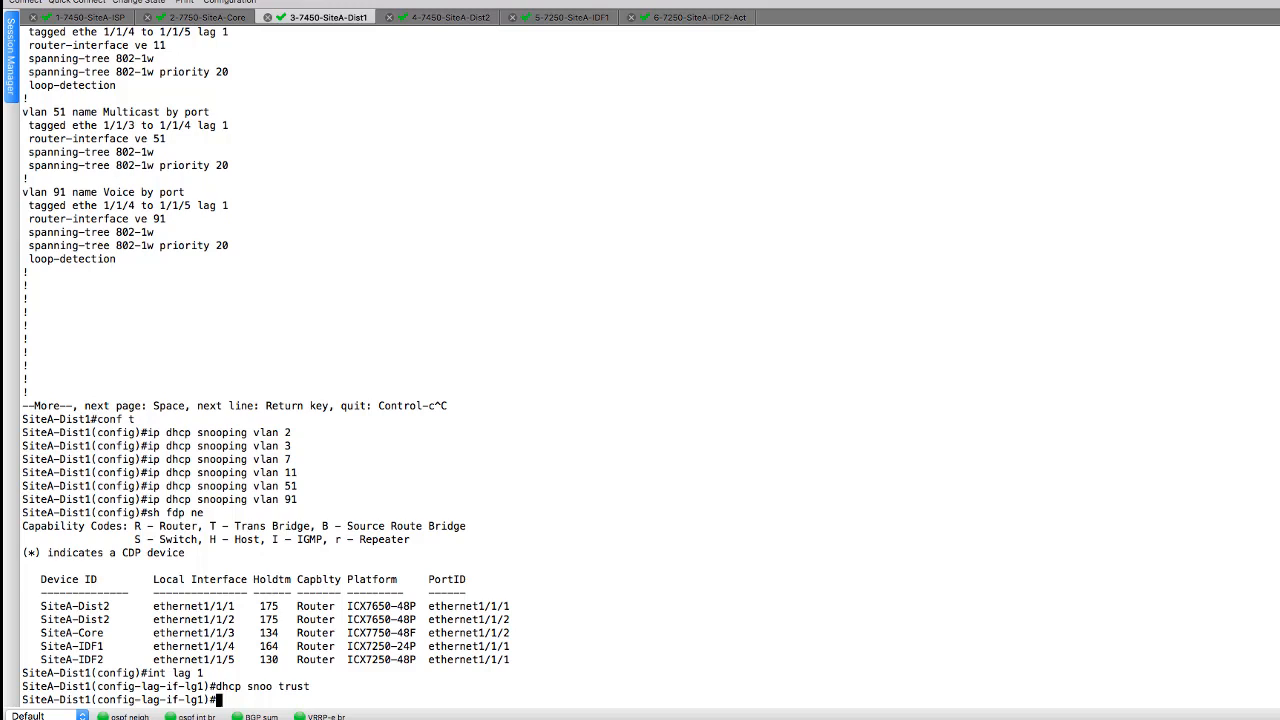
Step: Set dhcp snooping trust on port 1/1/4 and move to interface 1/1/5
{"action": "type", "text": "int e 1/1/4"}
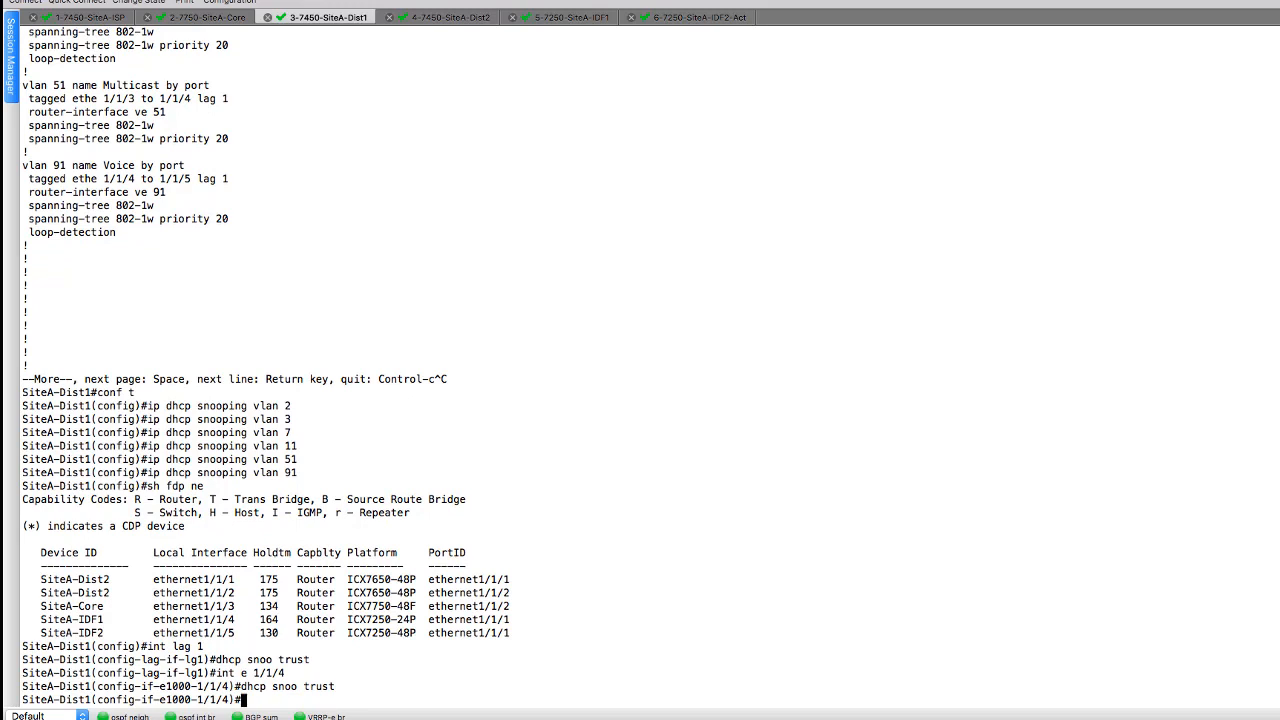
{"action": "type", "text": "int e 1/1/4"}
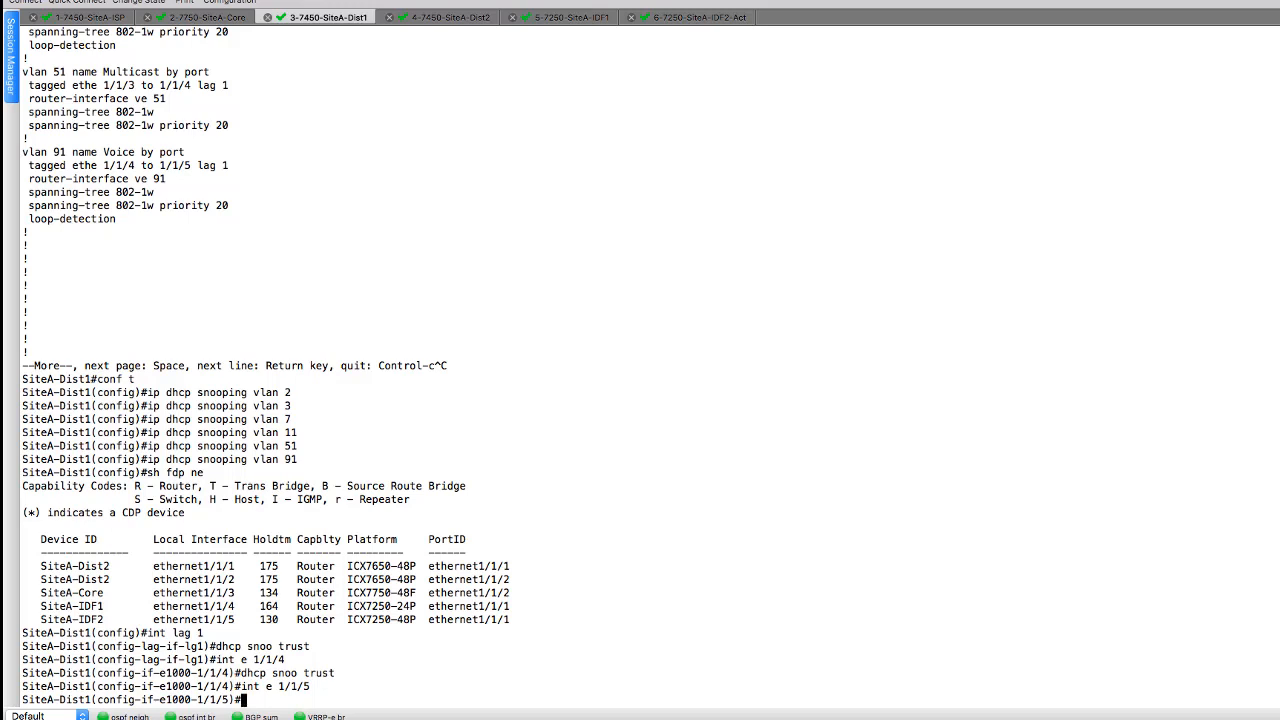
{"action": "type", "text": "int e 1/1/5"}
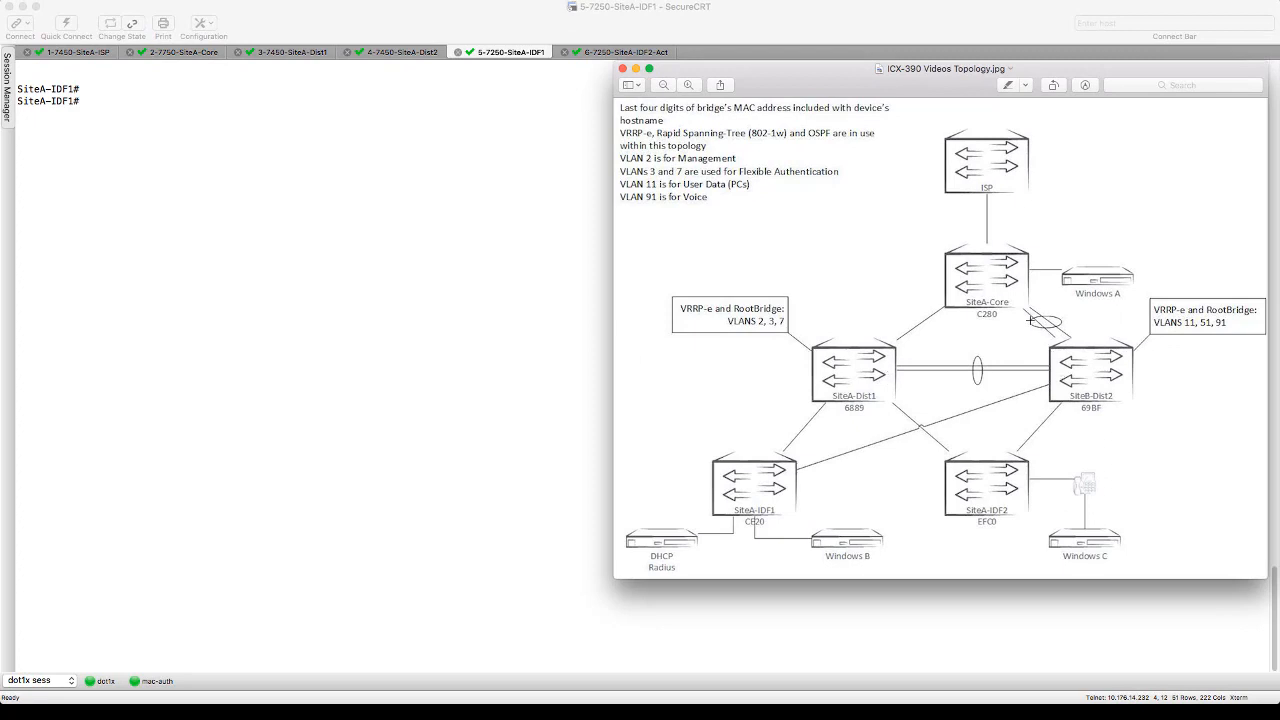
{"action": "mouse_move", "coordinate": [868, 404]}
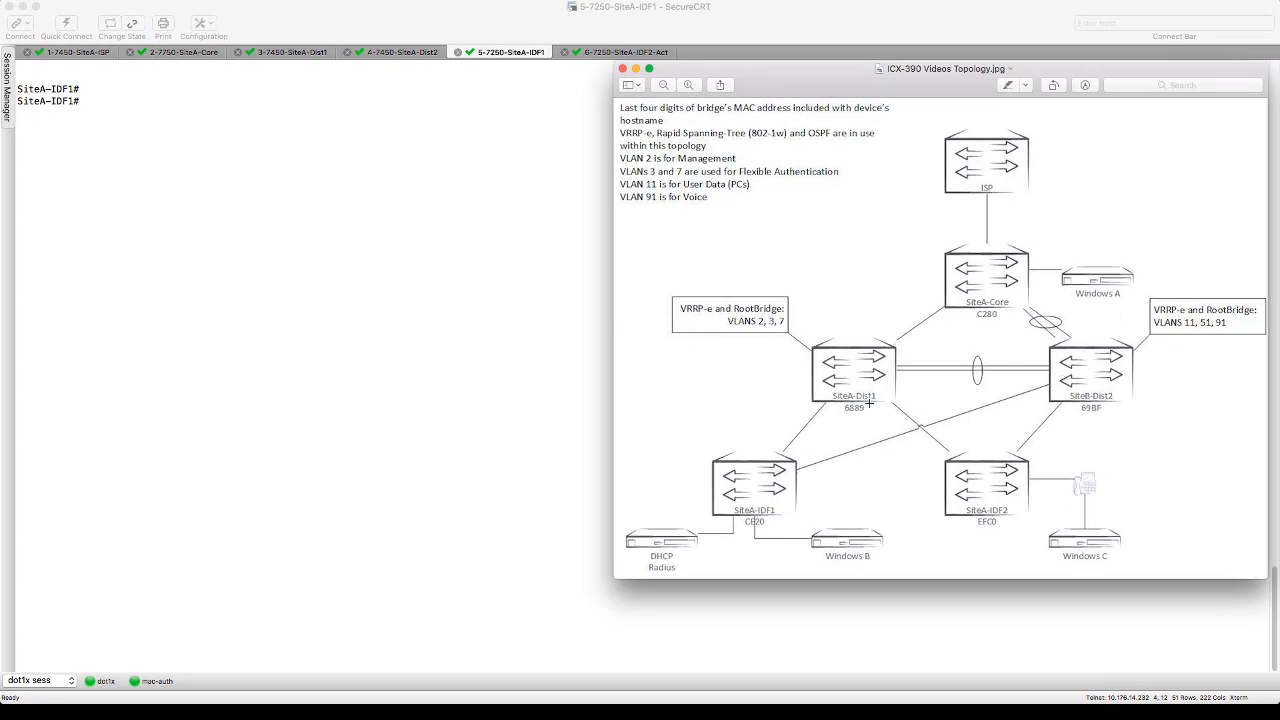
{"action": "mouse_move", "coordinate": [970, 456]}
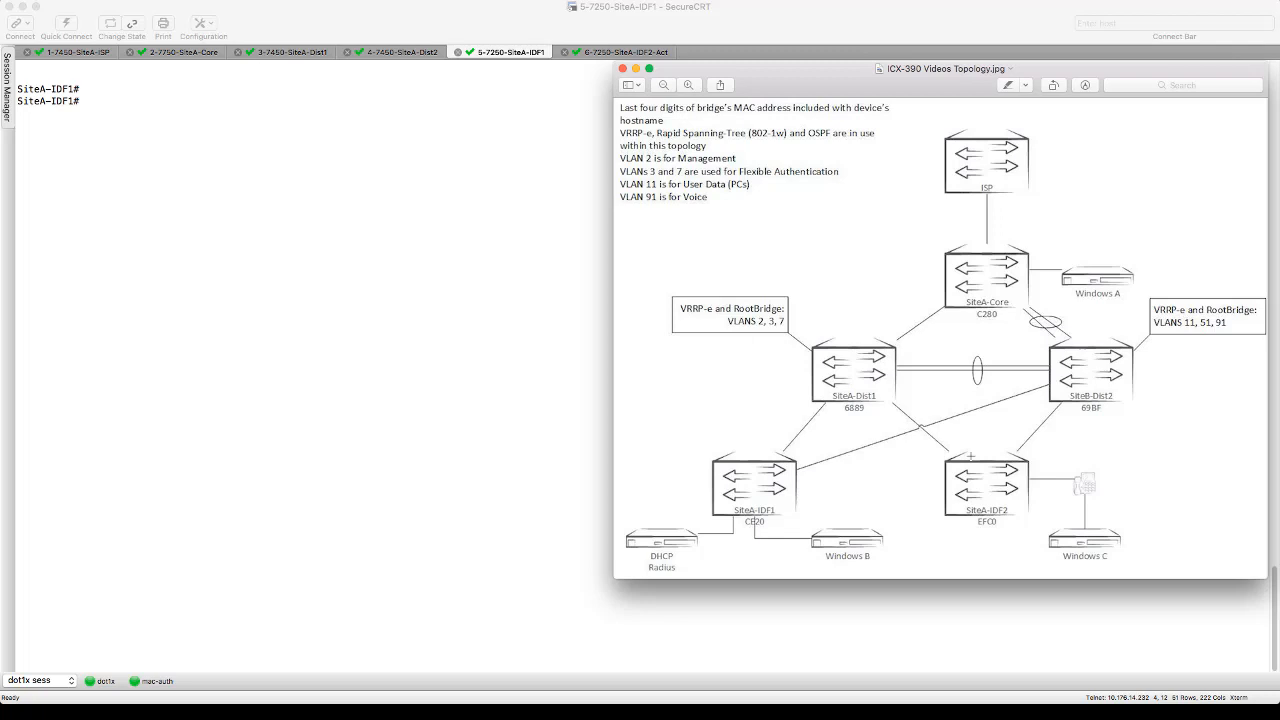
{"action": "mouse_move", "coordinate": [1074, 418]}
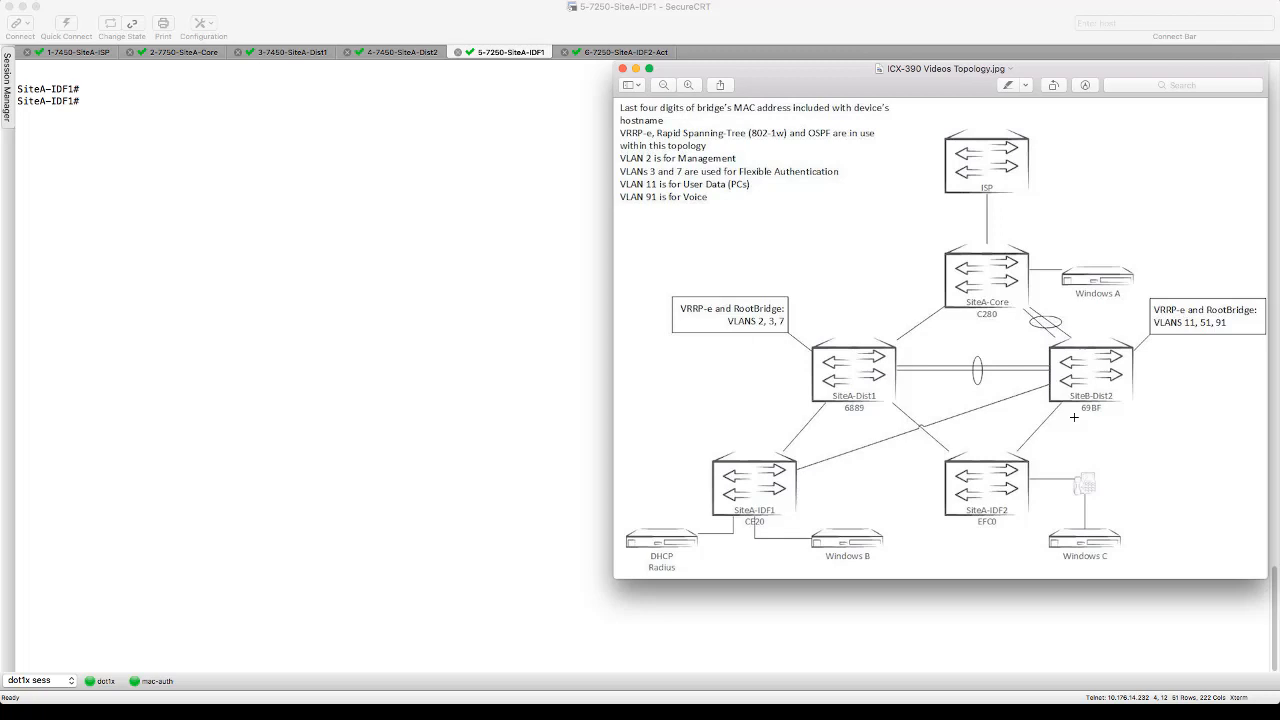
{"action": "mouse_move", "coordinate": [600, 506]}
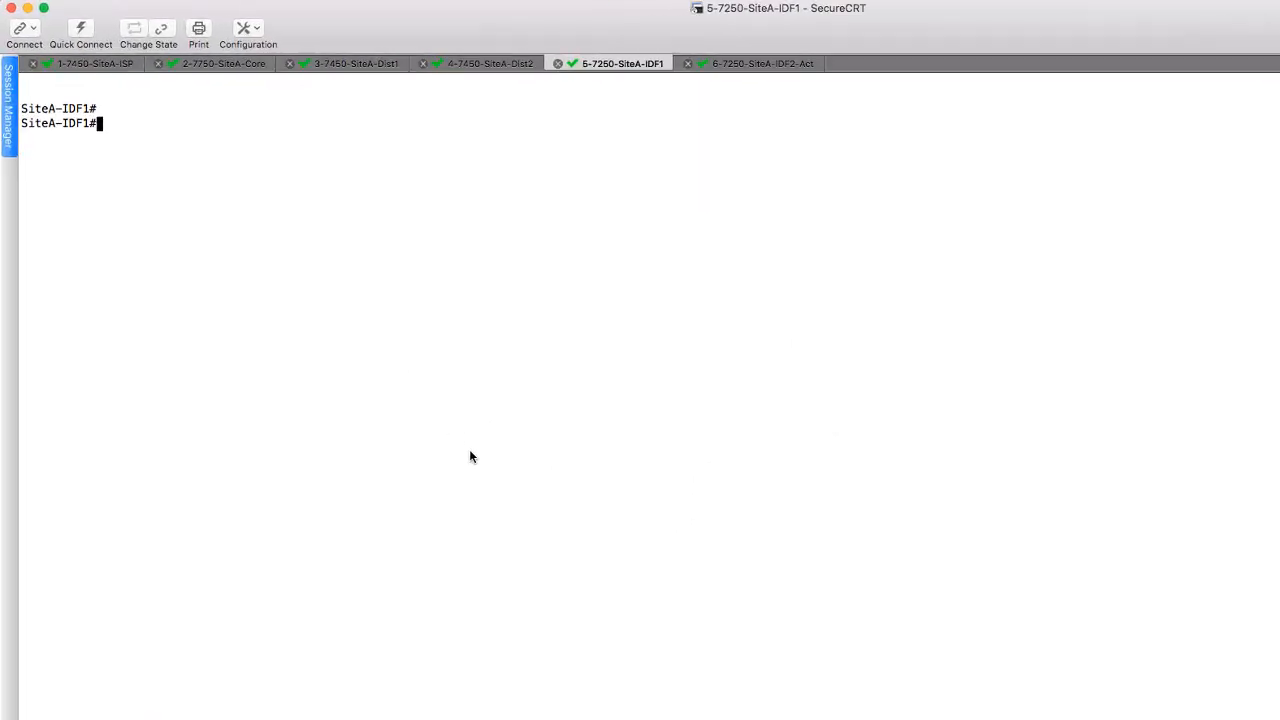
Step: Show the running config of an ethernet 1/1 port on SiteA-IDF1
{"action": "type", "text": "sh run int e 1/1/"}
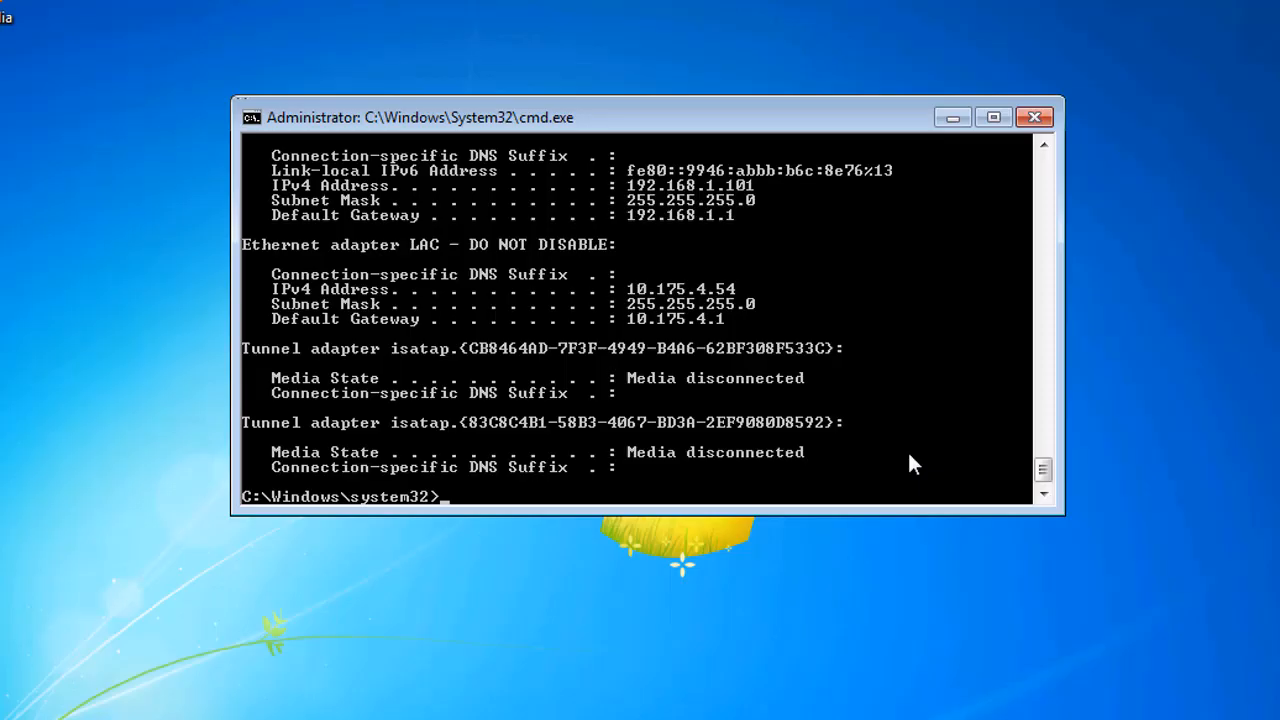
Step: Run ipconfig /renew on the Windows client; the DHCP request times out
{"action": "type", "text": "ipco"}
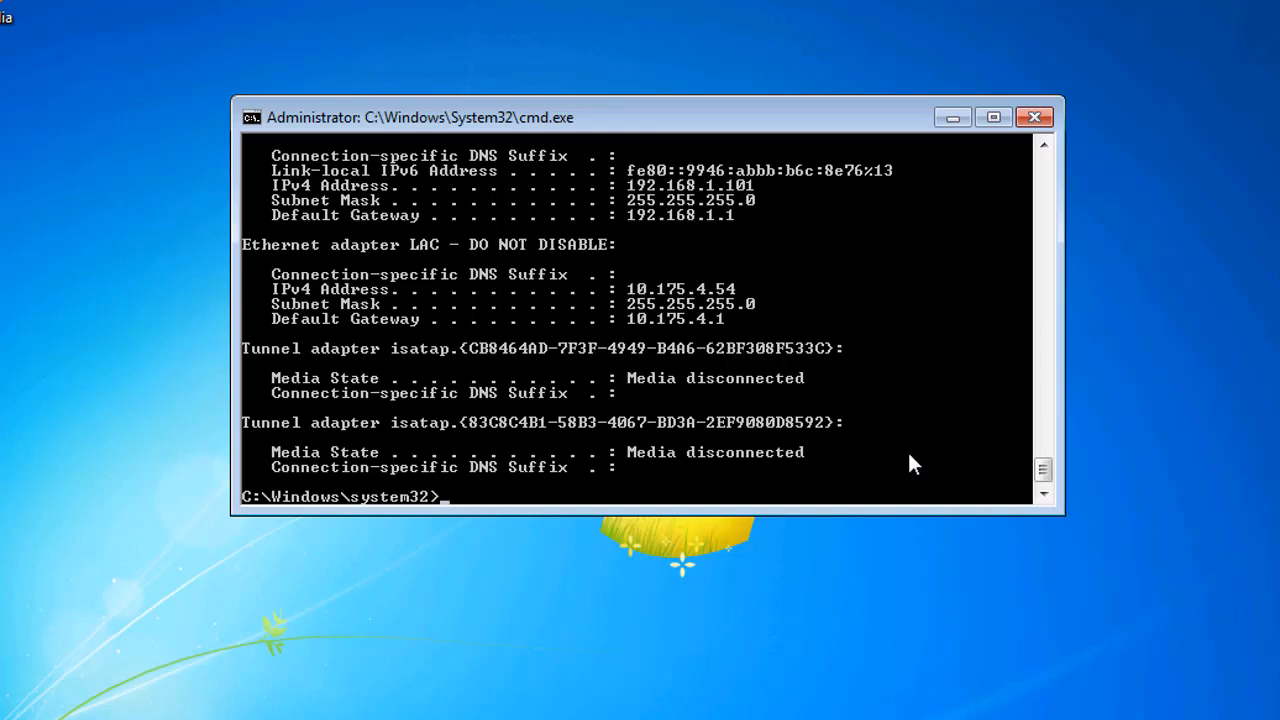
{"action": "type", "text": "ipc"}
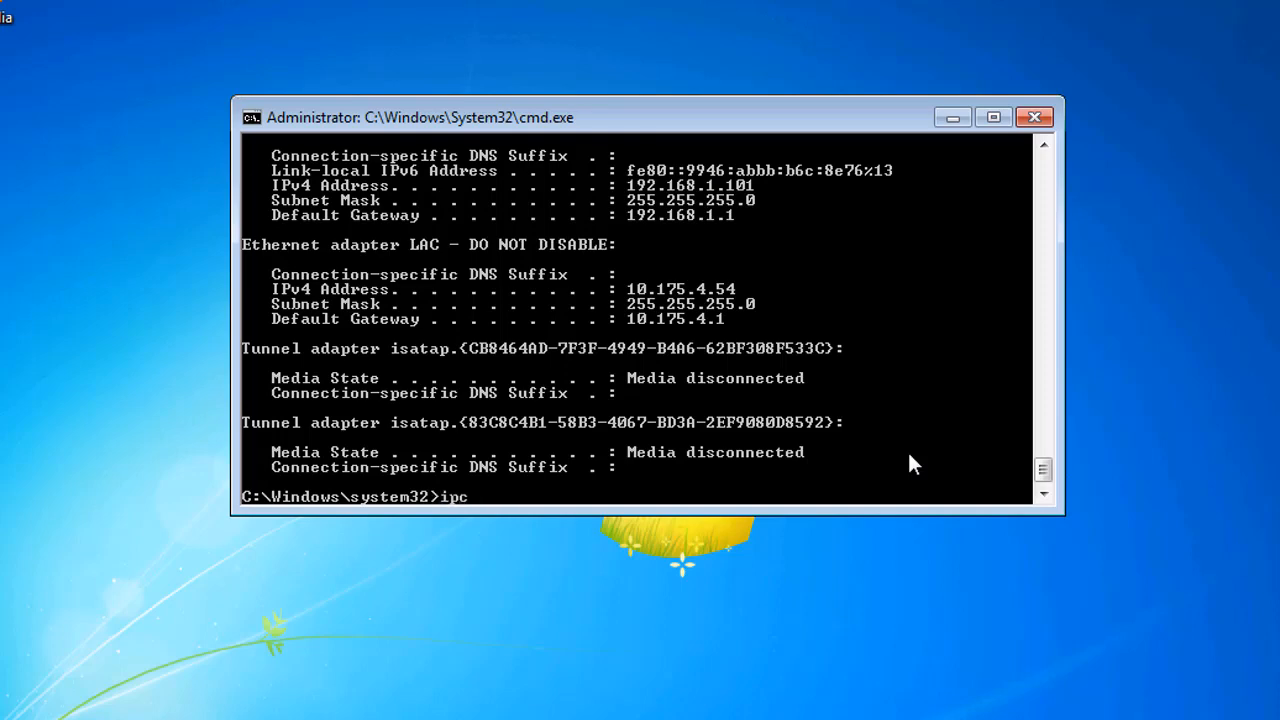
{"action": "type", "text": "onfig /renew"}
{"action": "type", "text": "ip"}
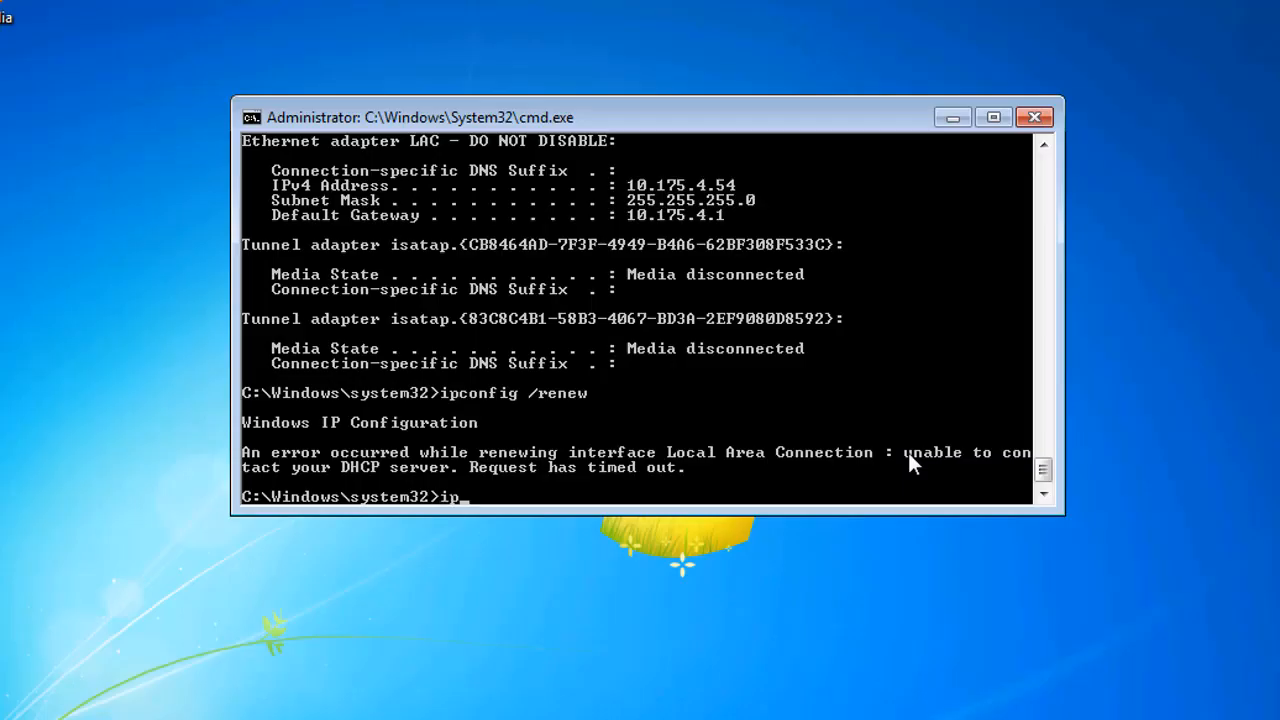
Step: Check adapters with ipconfig, then start another ipconfig /renew
{"action": "type", "text": "config"}
{"action": "type", "text": "ip"}
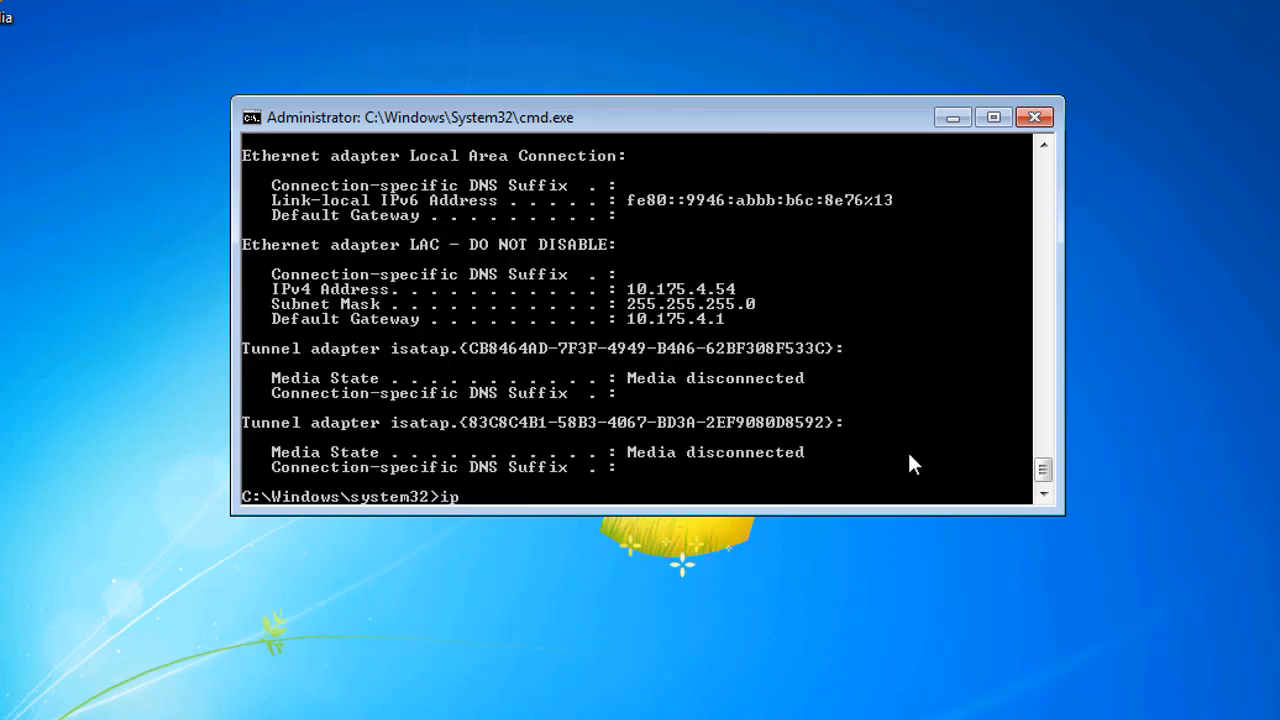
{"action": "type", "text": "config /ren"}
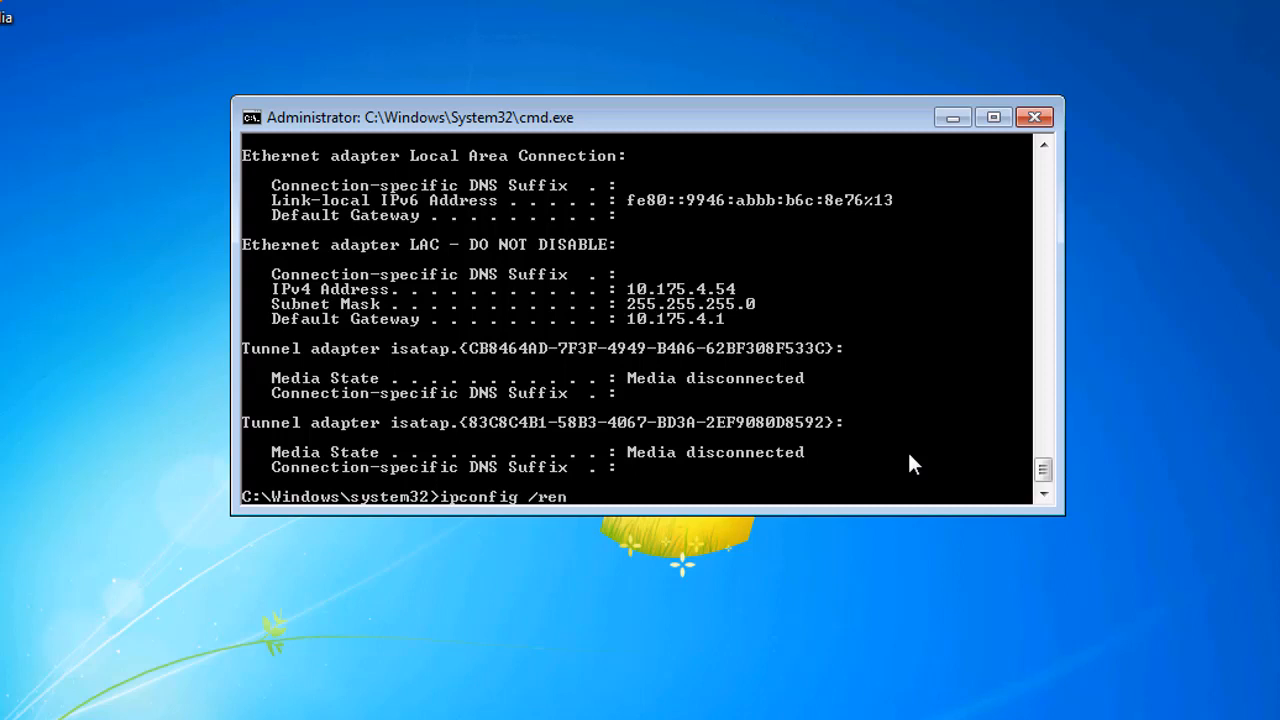